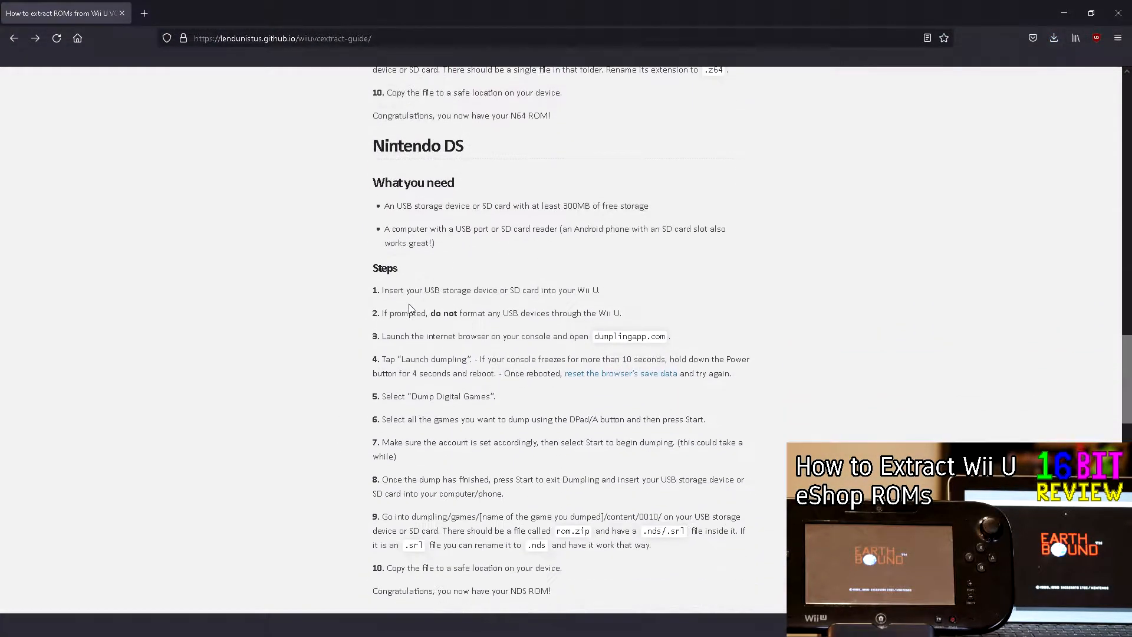
Step: Scroll down through the 16-Bit Store's All Items listings of display stands and game case stands
scroll(down, 3)
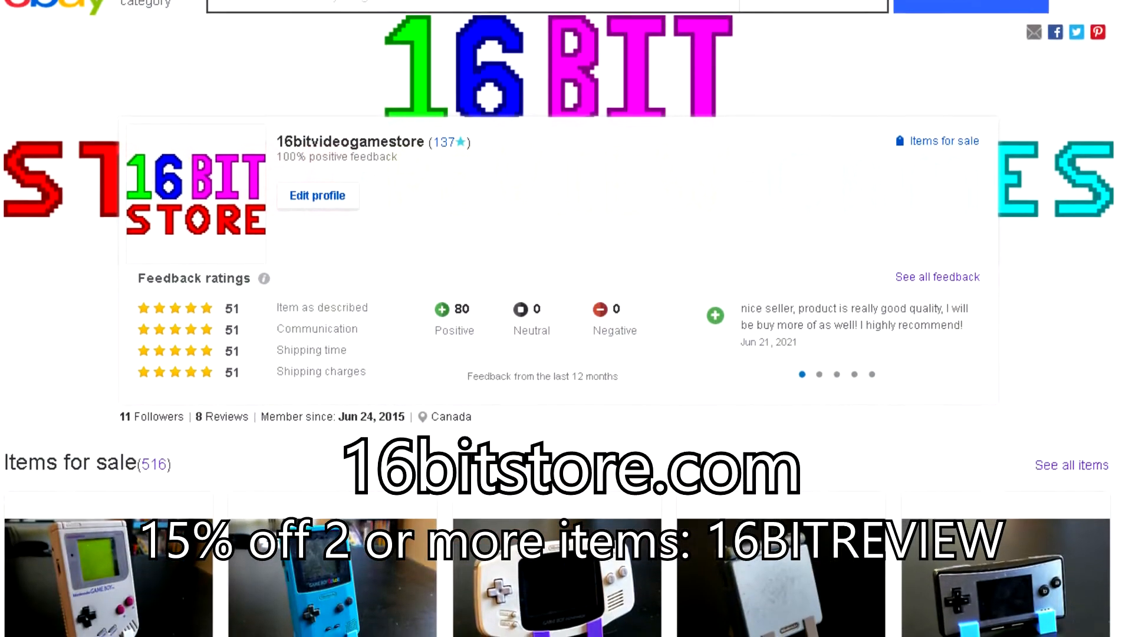
scroll(down, 3)
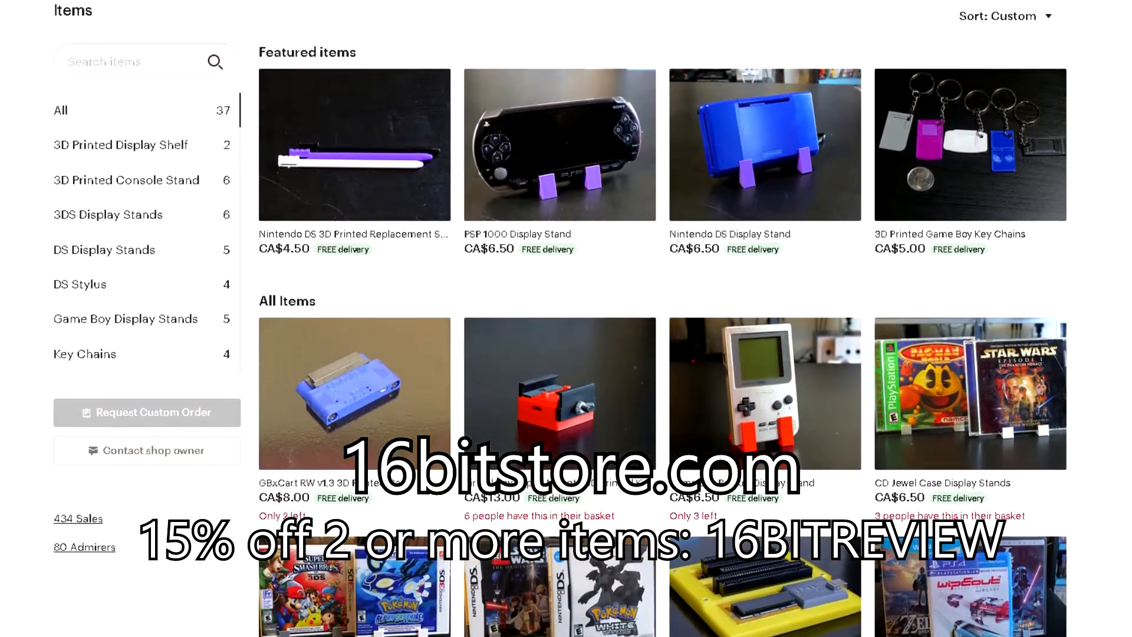
scroll(down, 3)
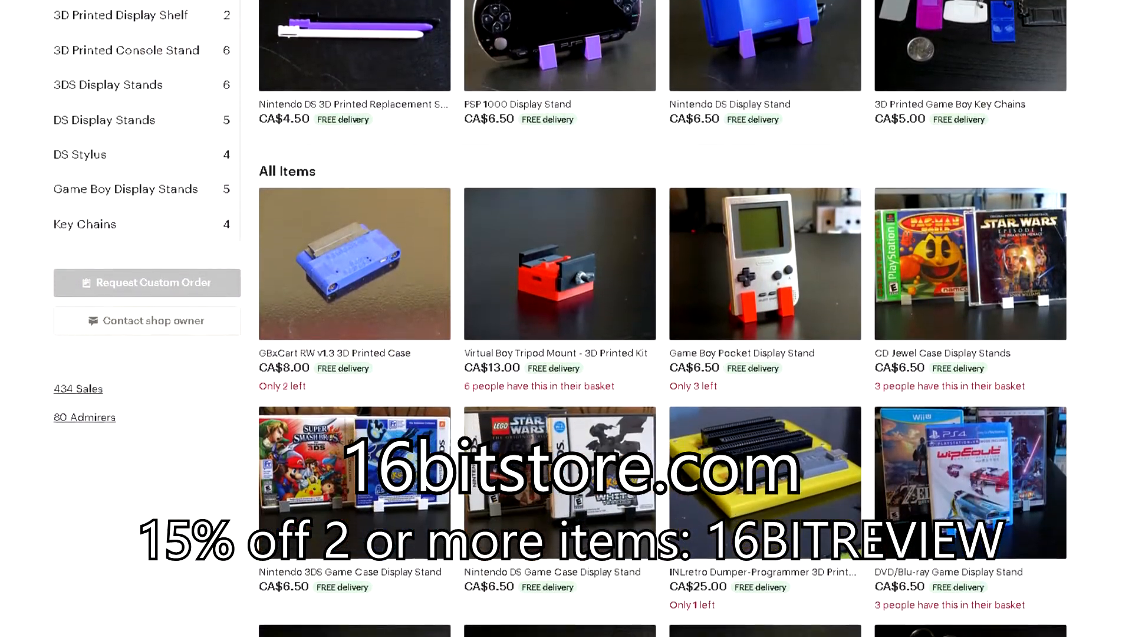
scroll(down, 3)
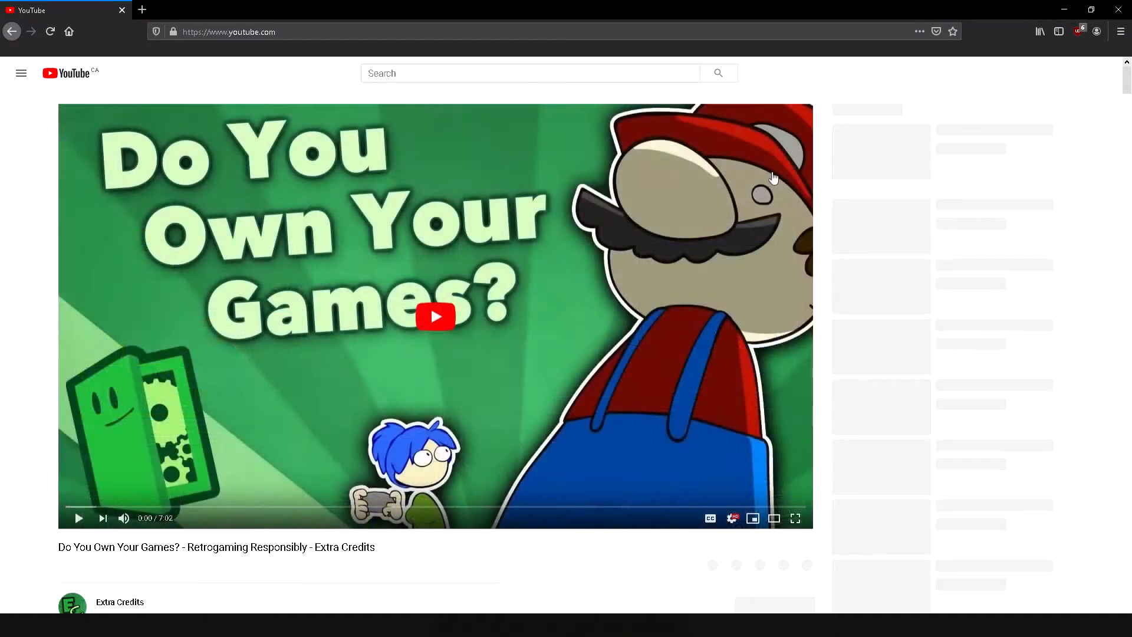
Step: Start playing the 'Do You Own Your Games?' Extra Credits video
click(435, 316)
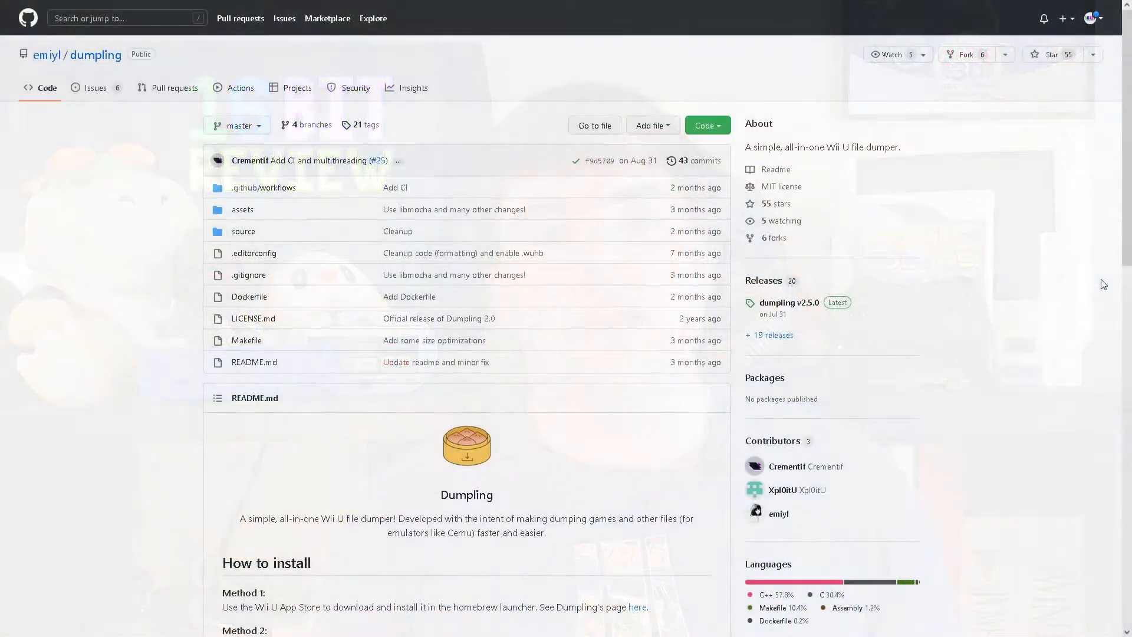
Step: Select Dumpling 2.2.4 in the Homebrew Launcher and load it
click(793, 303)
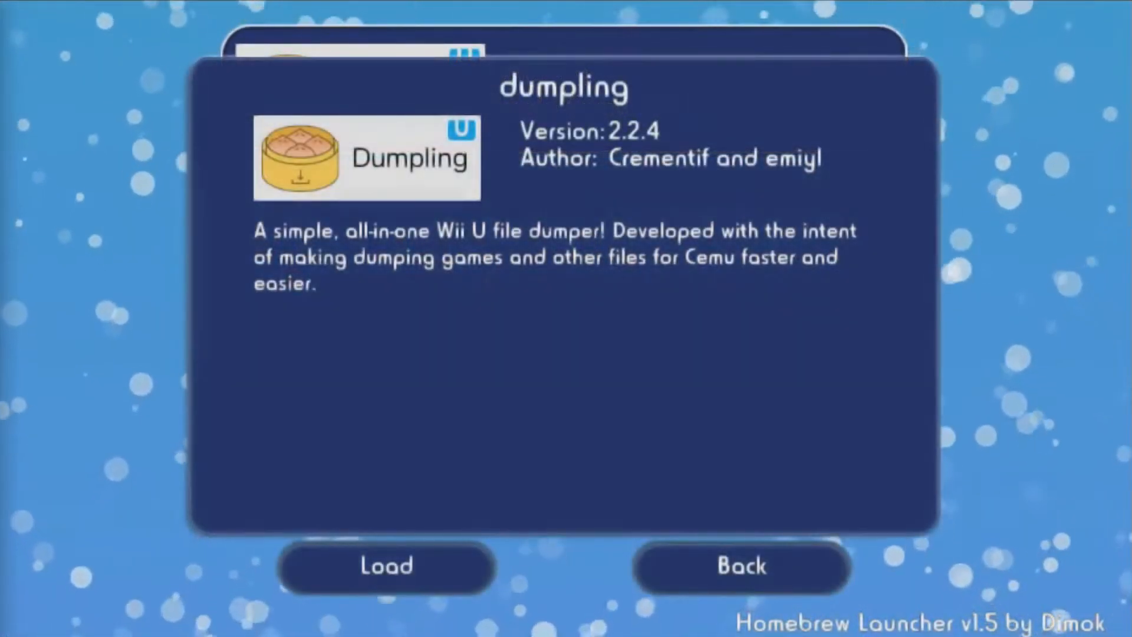
click(386, 565)
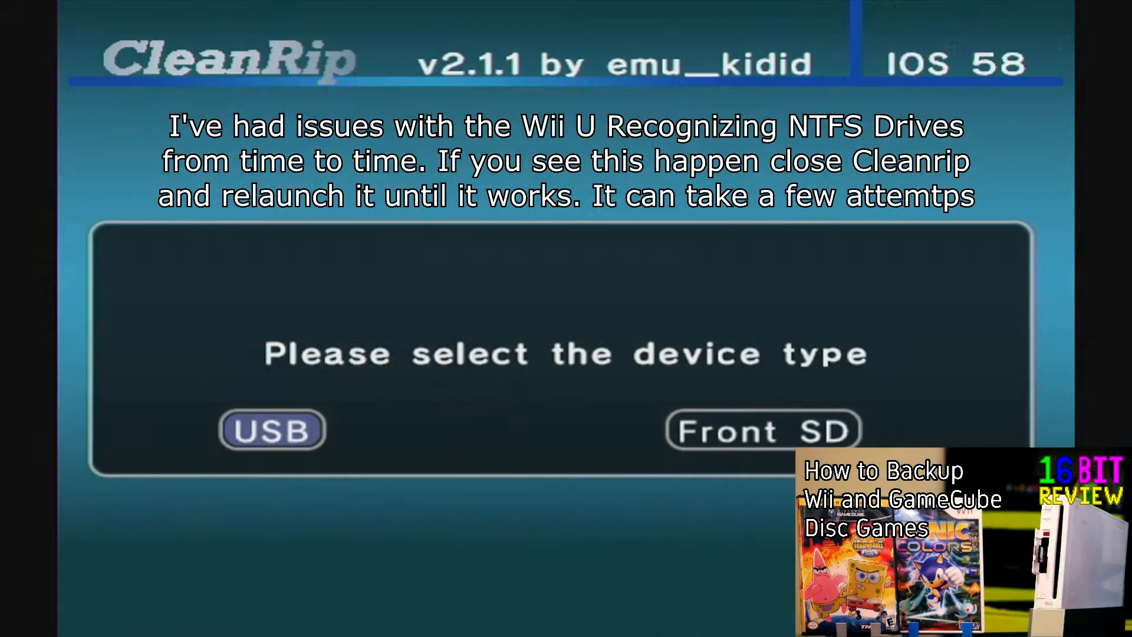
Step: Choose USB as CleanRip's device type for the disc backup
click(272, 429)
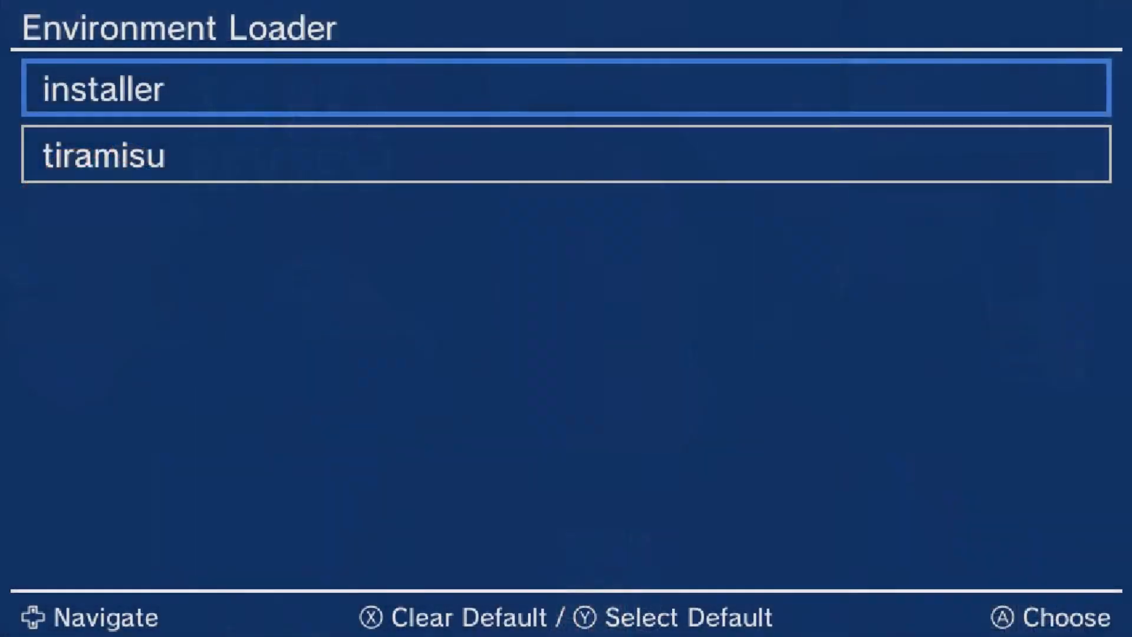
Step: Pick an environment in the Environment Loader to reach the Homebrew Channel
click(564, 89)
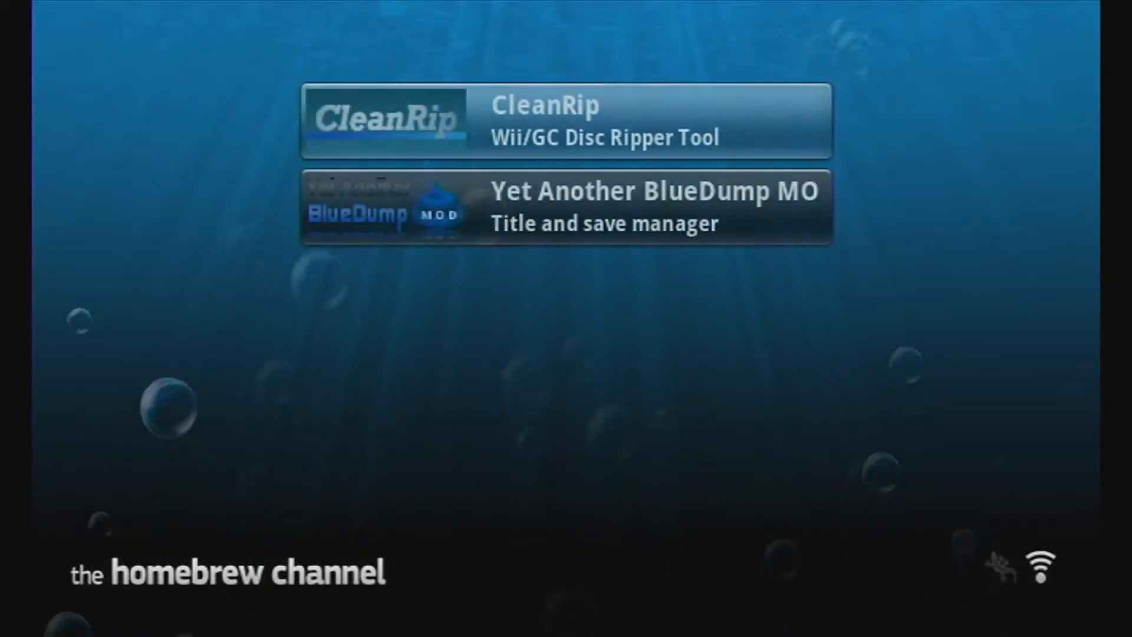
click(567, 121)
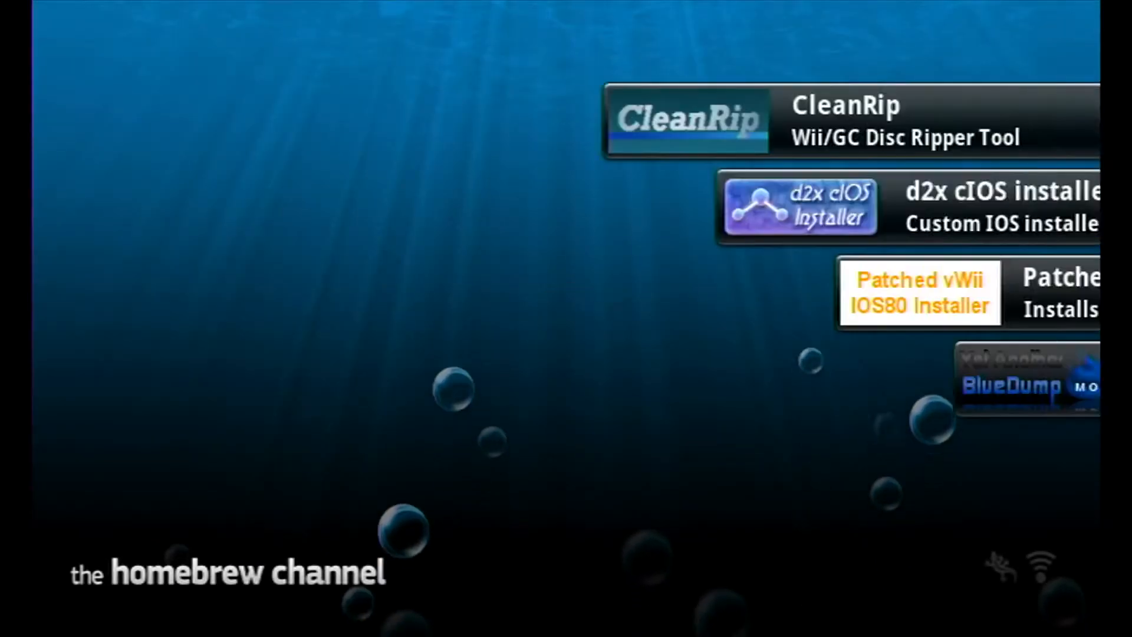
Step: Bring up WiiMod Lite's details in the Homebrew Channel and load it
click(1025, 382)
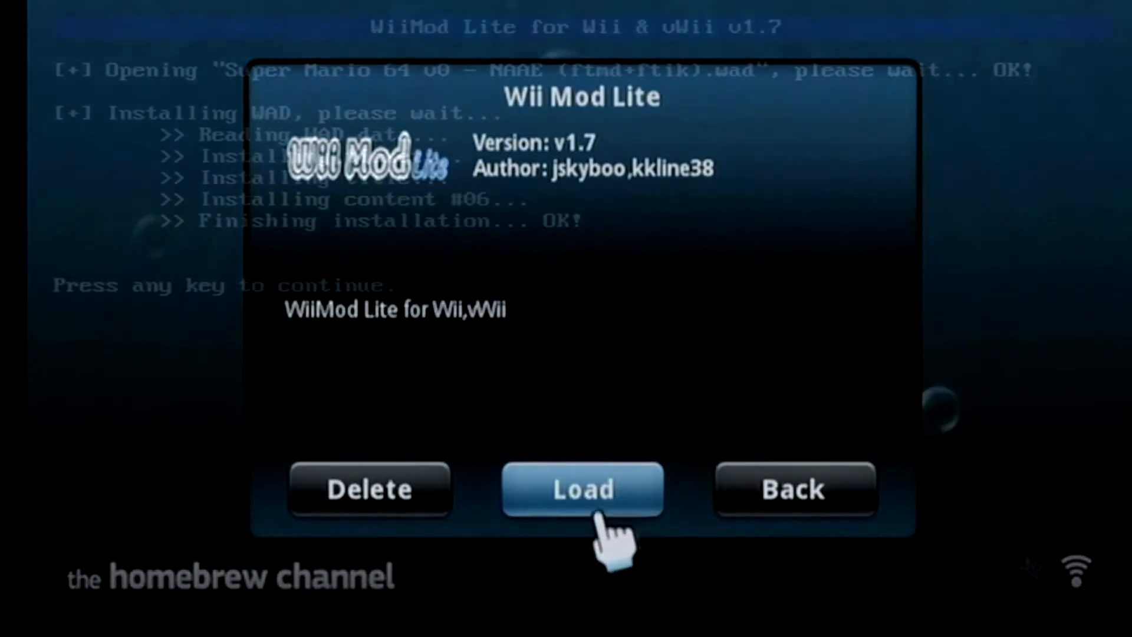
click(582, 489)
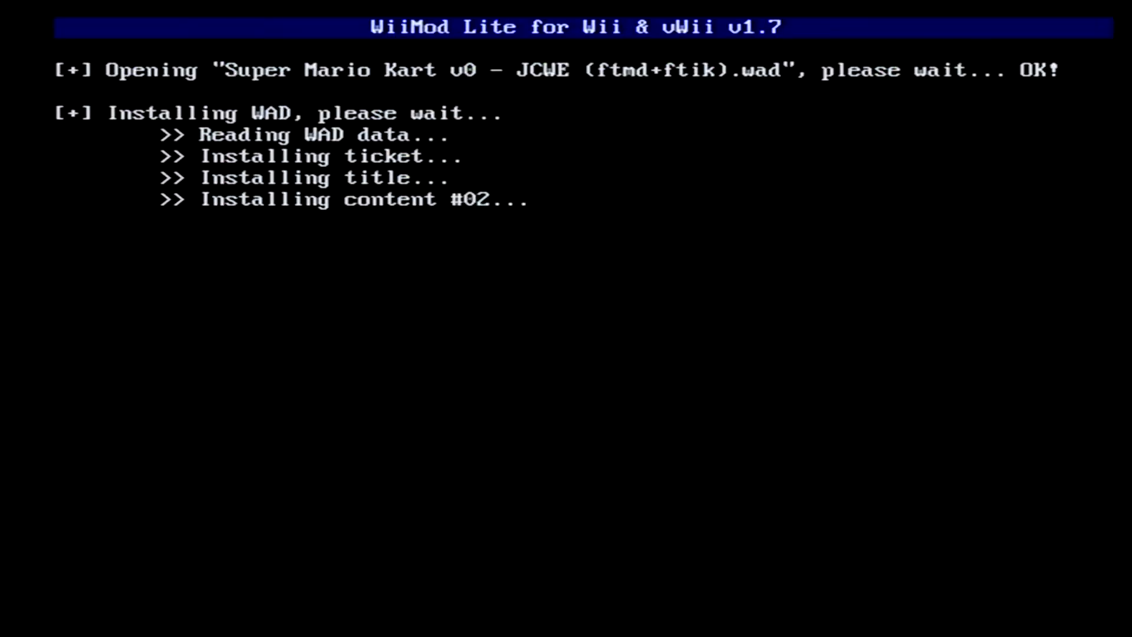